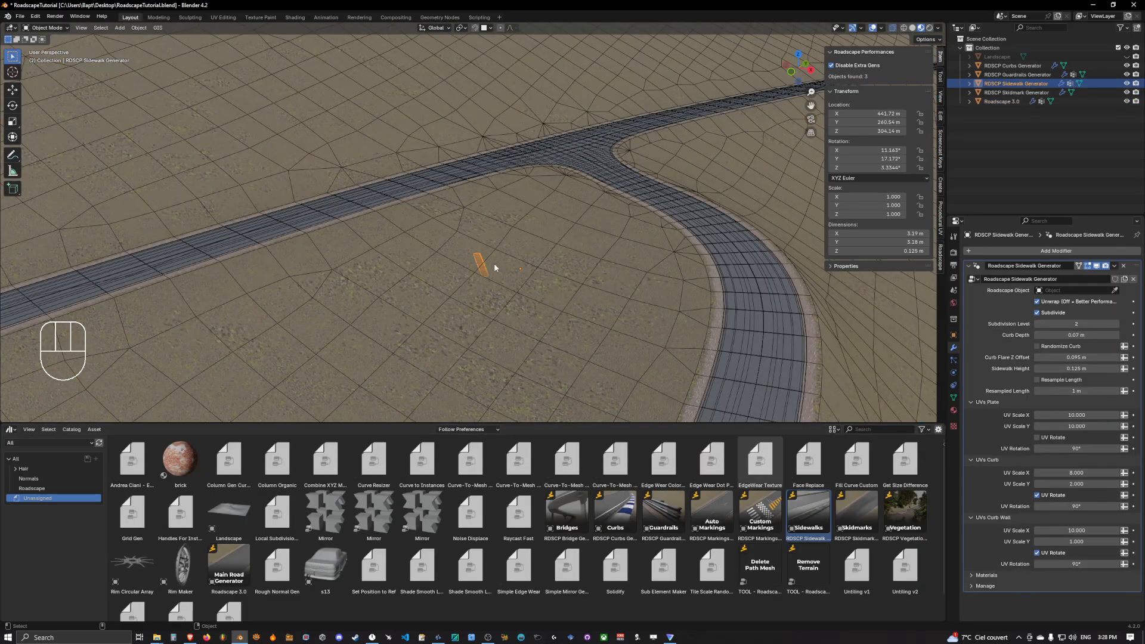
Clear the sidewalk generator's scale, rotation and location, and enter Edit Mode on its slab mesh
key(alt+s)
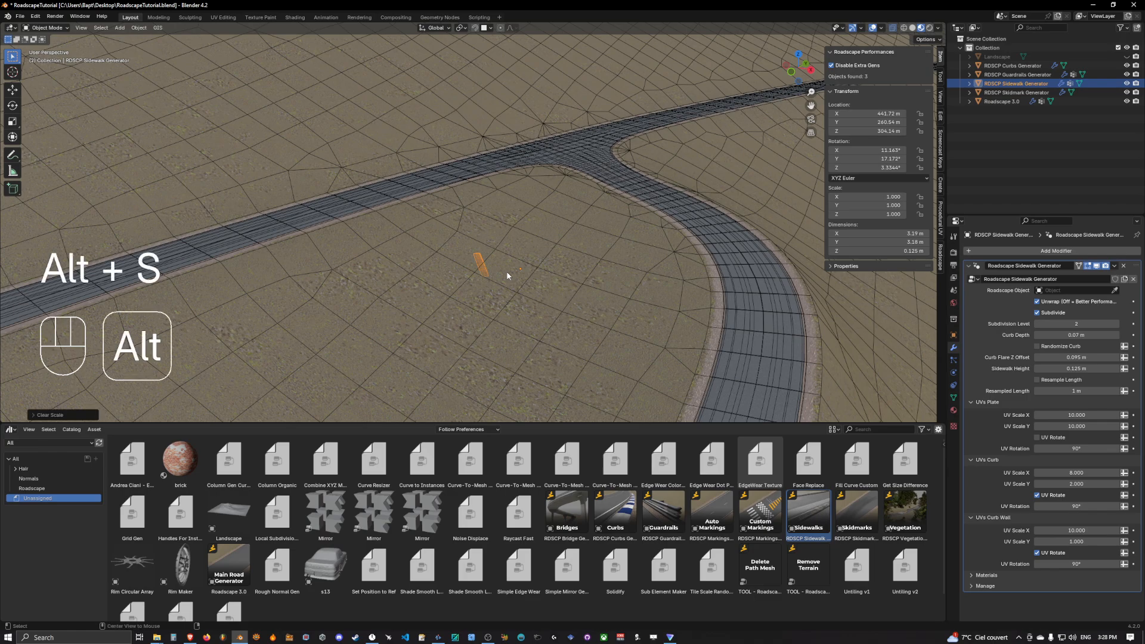
key(alt+g)
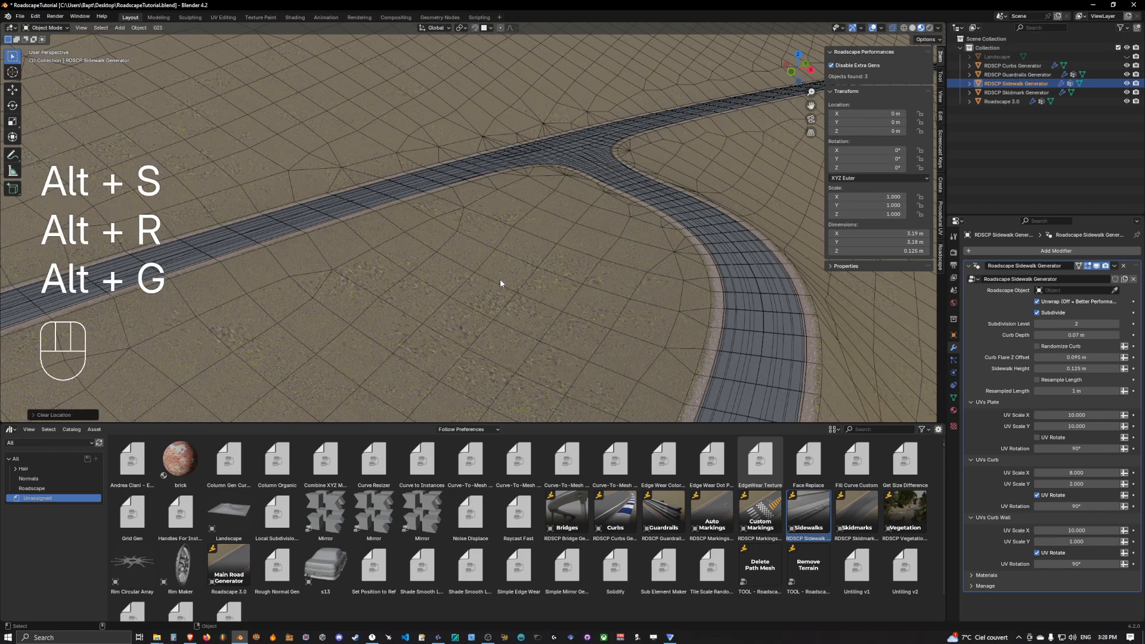
key(Tab)
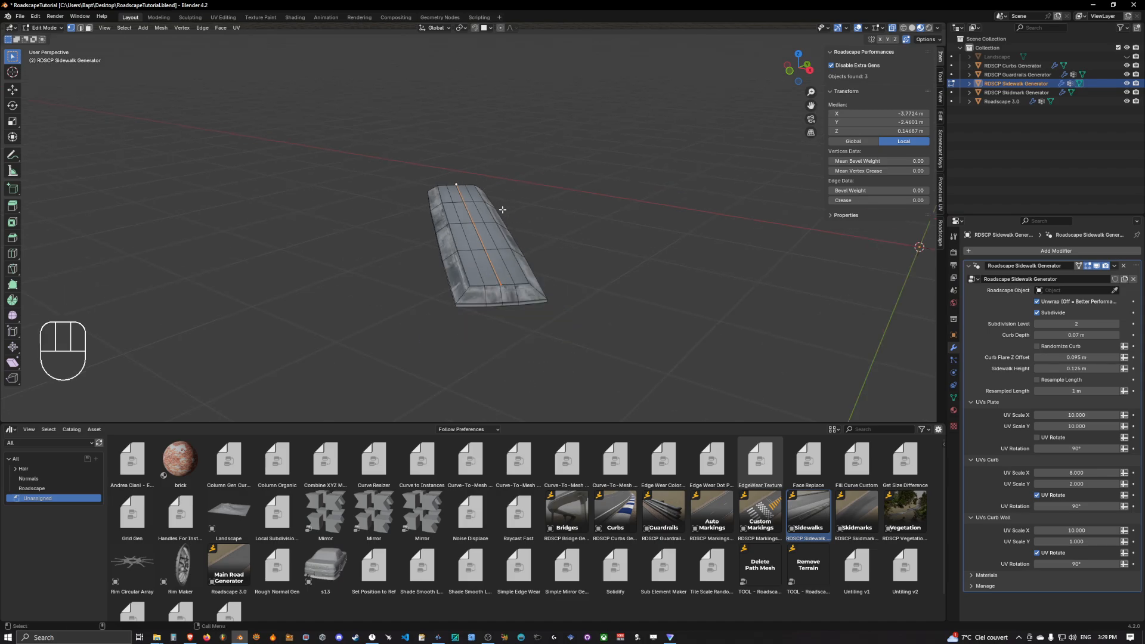
Place the sidewalk slab's vertices beside the road leading to the roundabout and leave Edit Mode
key(Tab)
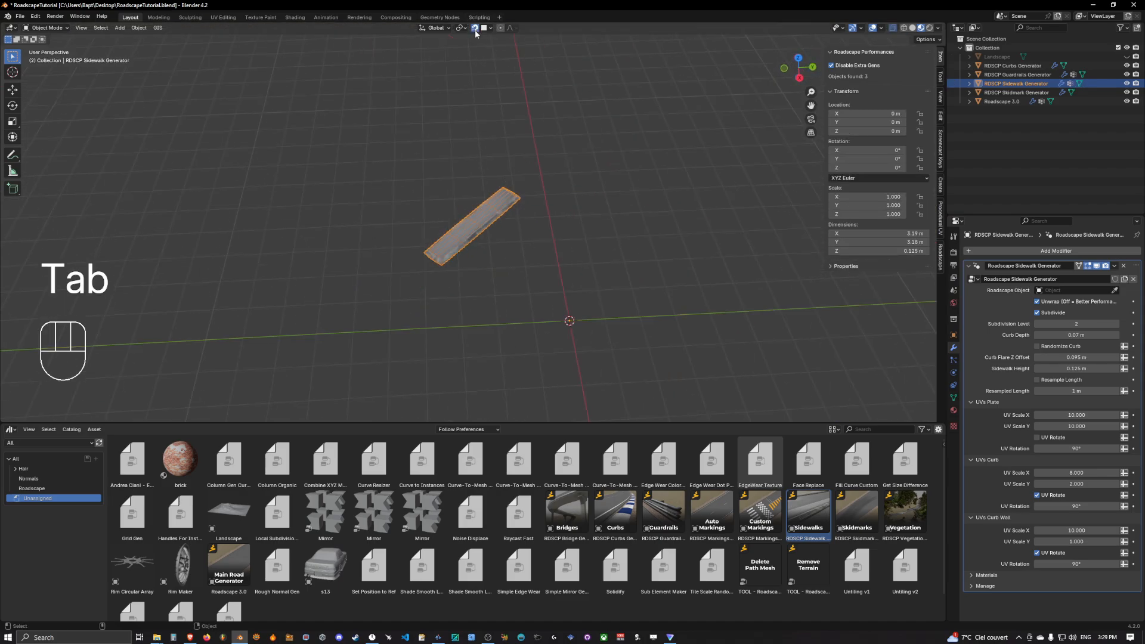
key(Tab)
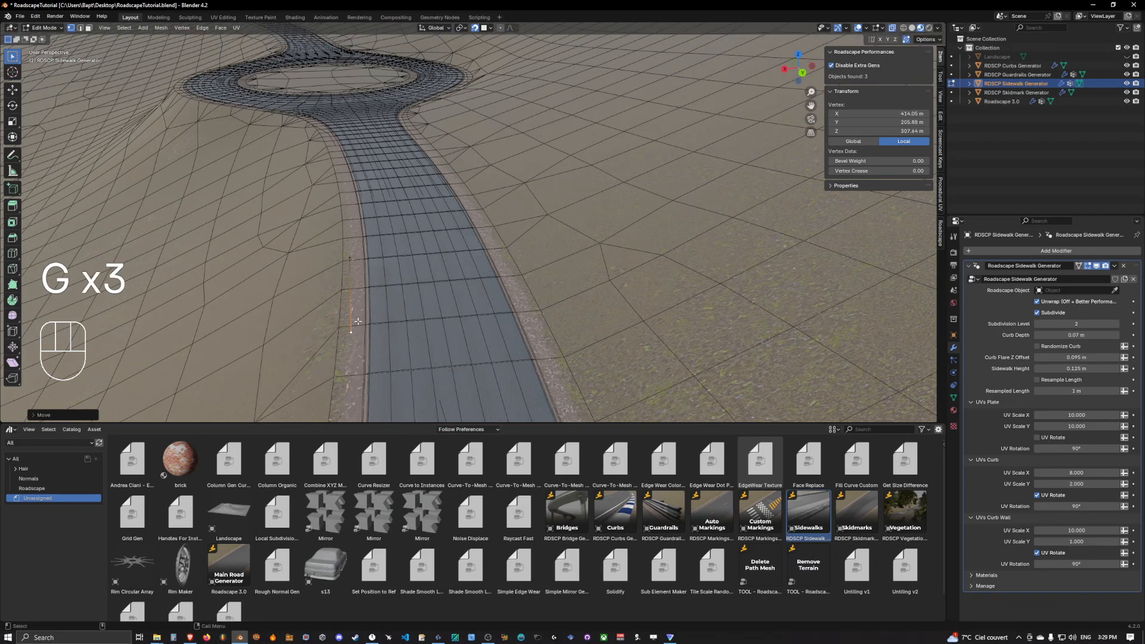
key(Tab)
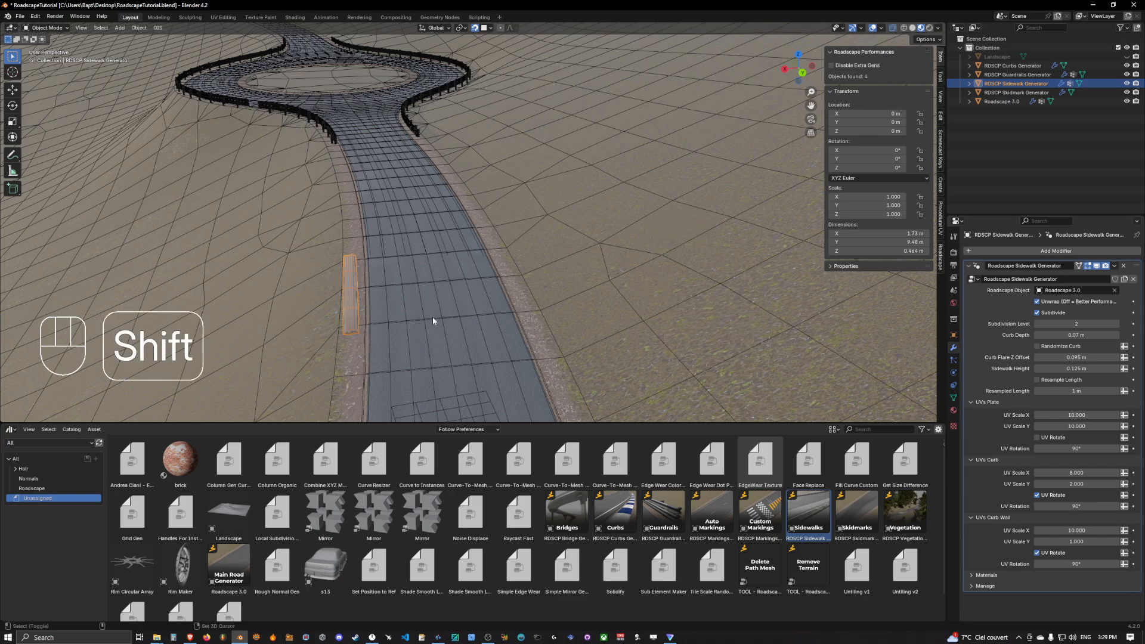
Extend the slab's end edge loop into a long curbed strip along the road edge
key(Tab)
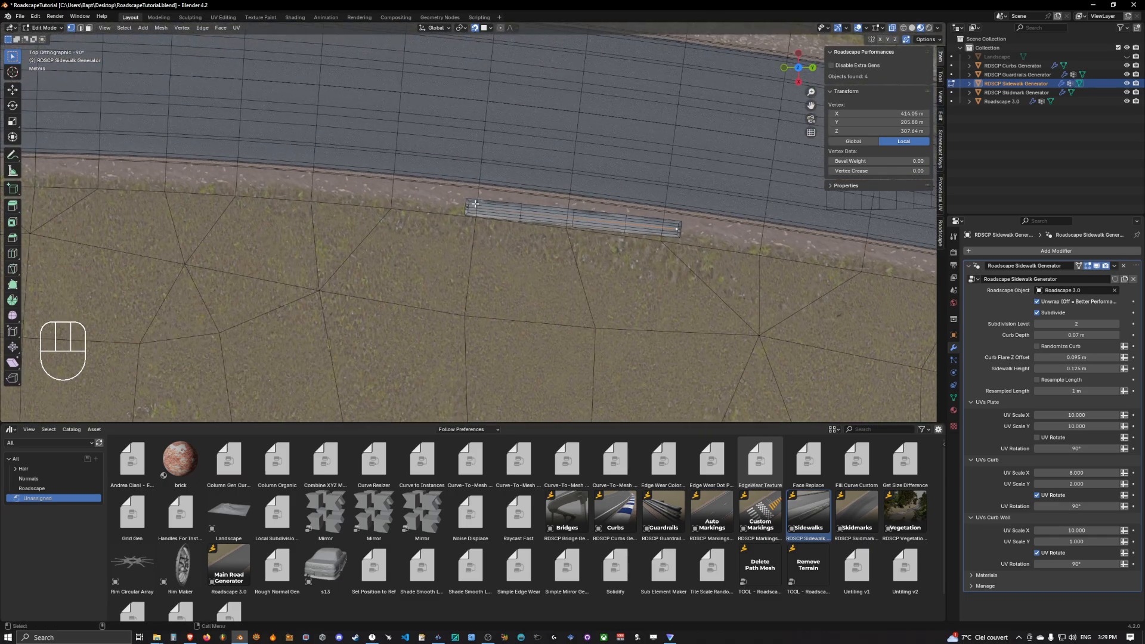
key(g)
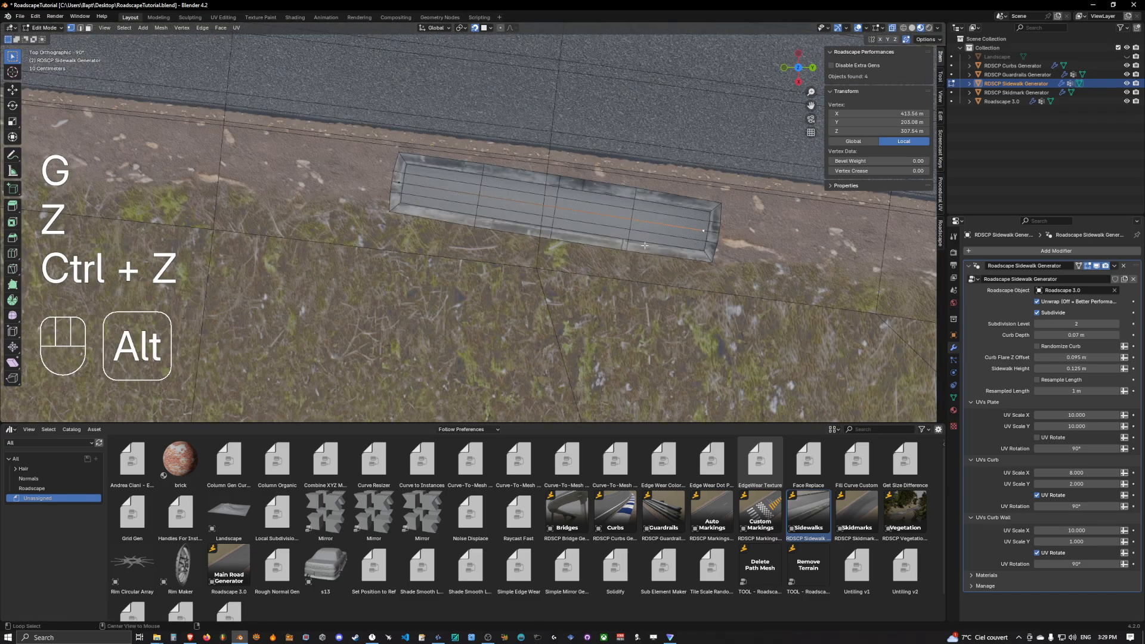
drag(645, 246, 725, 223)
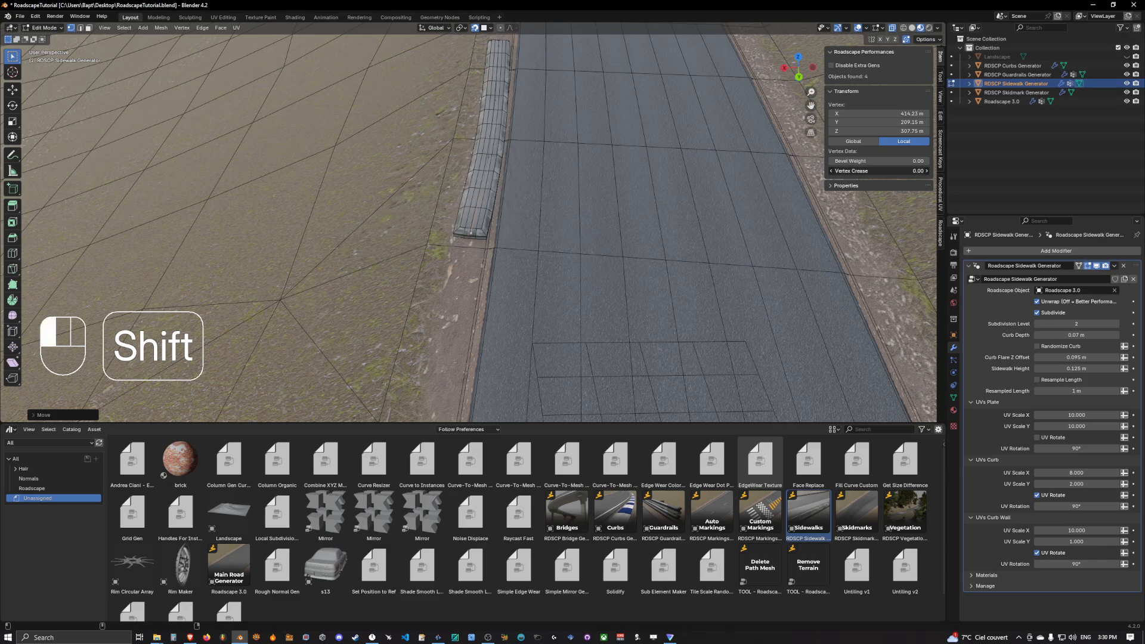
key(ctrl+z)
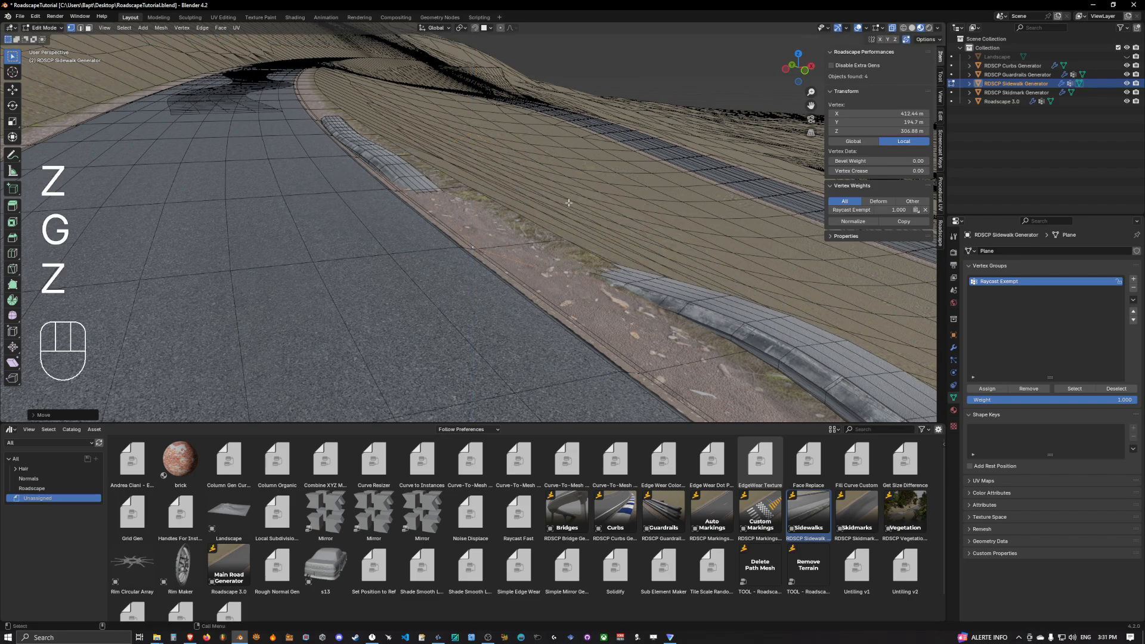
Duplicate a raycast-exempt slab and move it raised onto the road surface
key(ctrl+z)
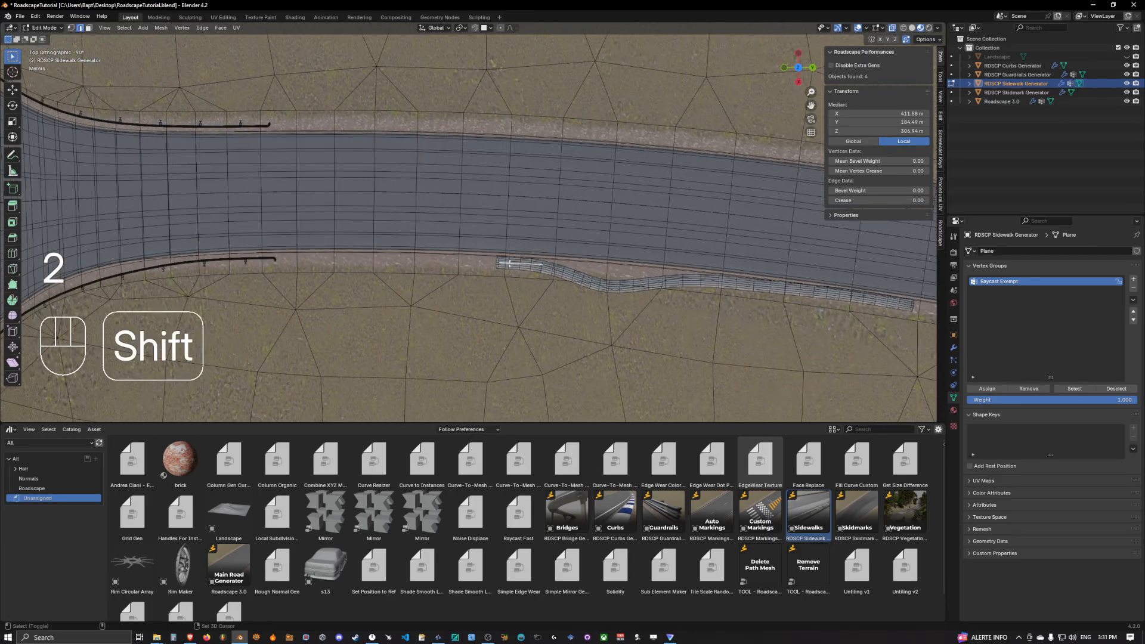
key(shift+d)
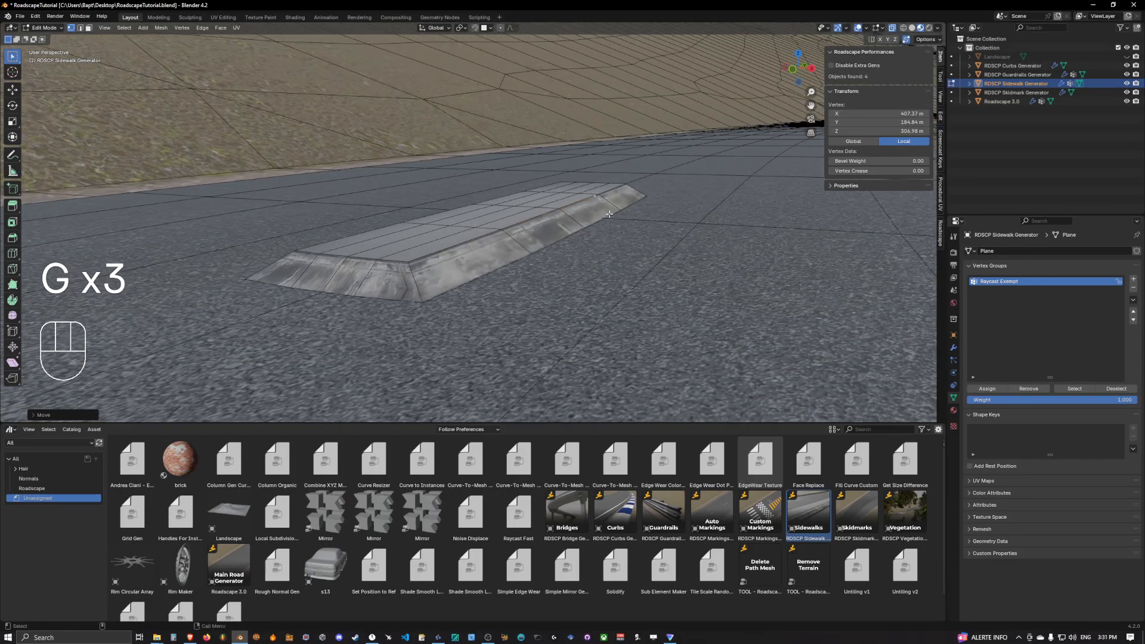
key(Tab)
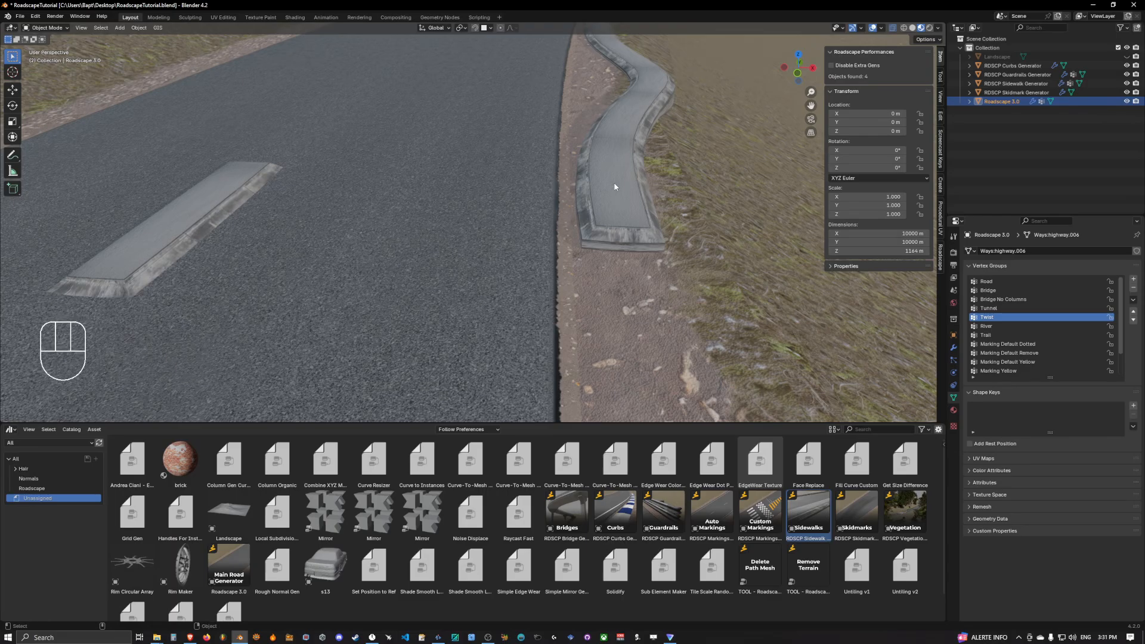
Enable Randomize Curb on the generator and test Curb Flare Z Offset, restoring 0.095 m
click(1016, 83)
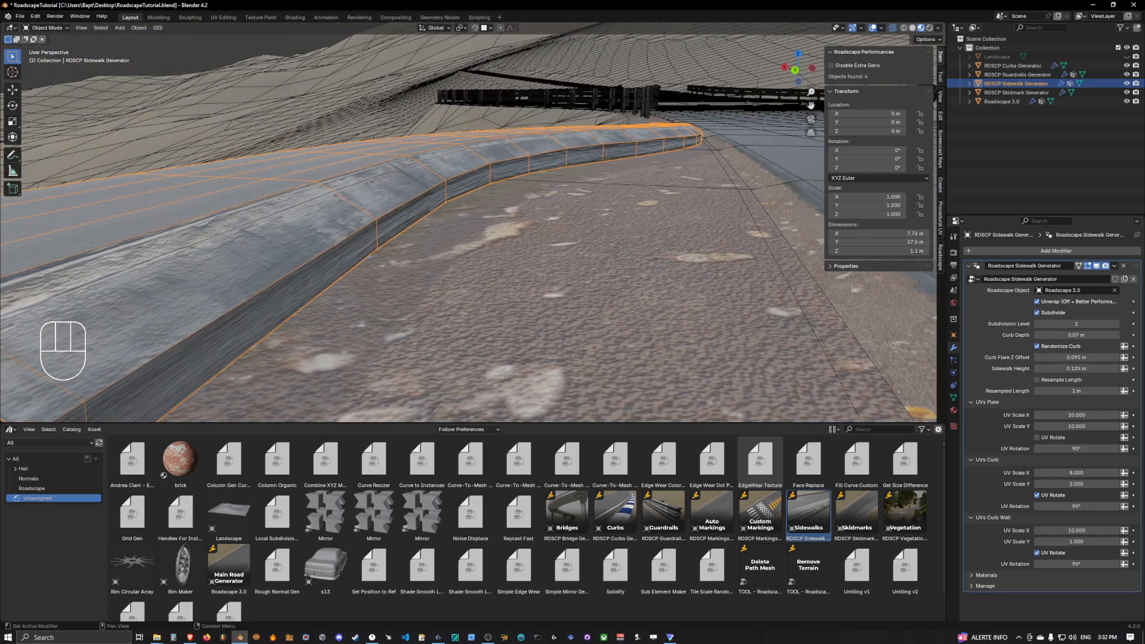
click(1037, 346)
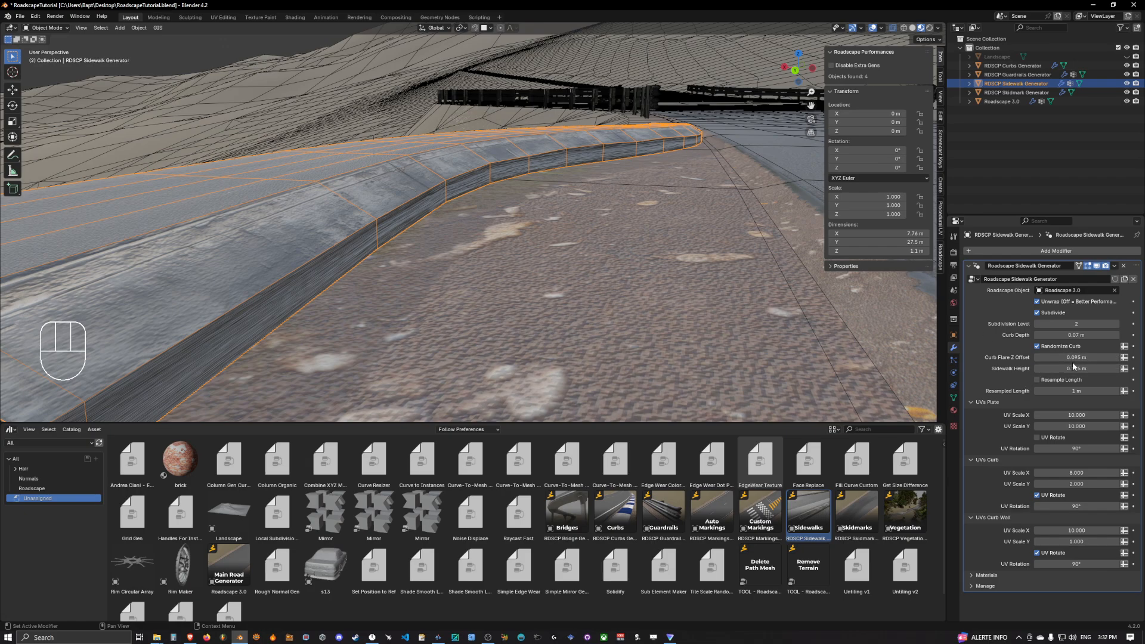
drag(1074, 357, 1088, 357)
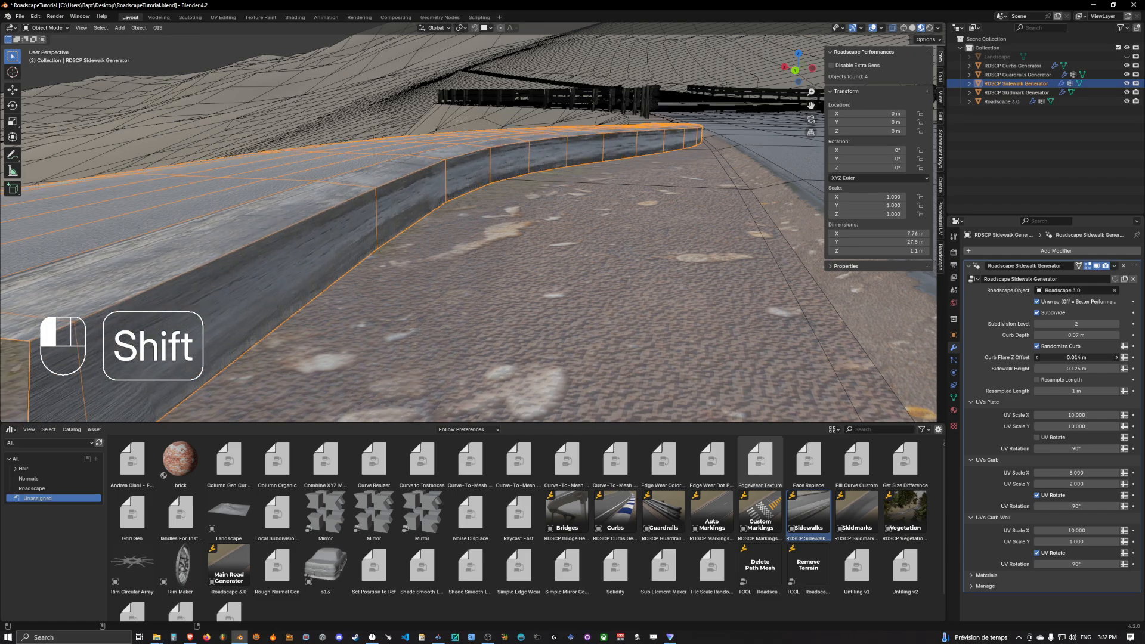
key(ctrl+z)
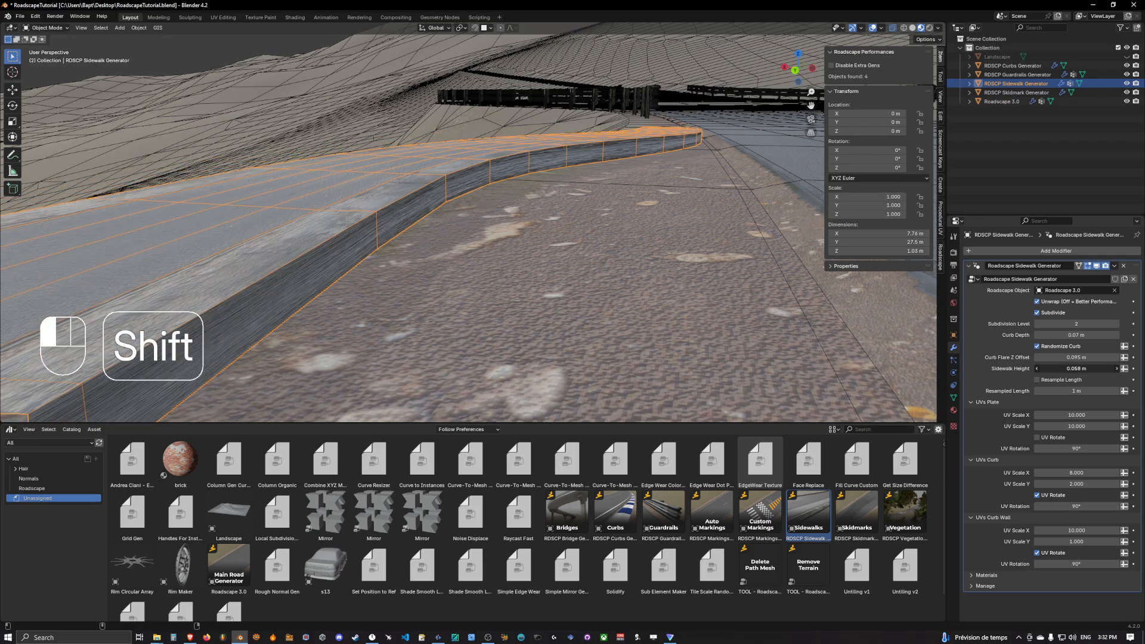
Test Sidewalk Height and Resampled Length, reverting to 0.125 m and 1 m
drag(1073, 369, 1111, 369)
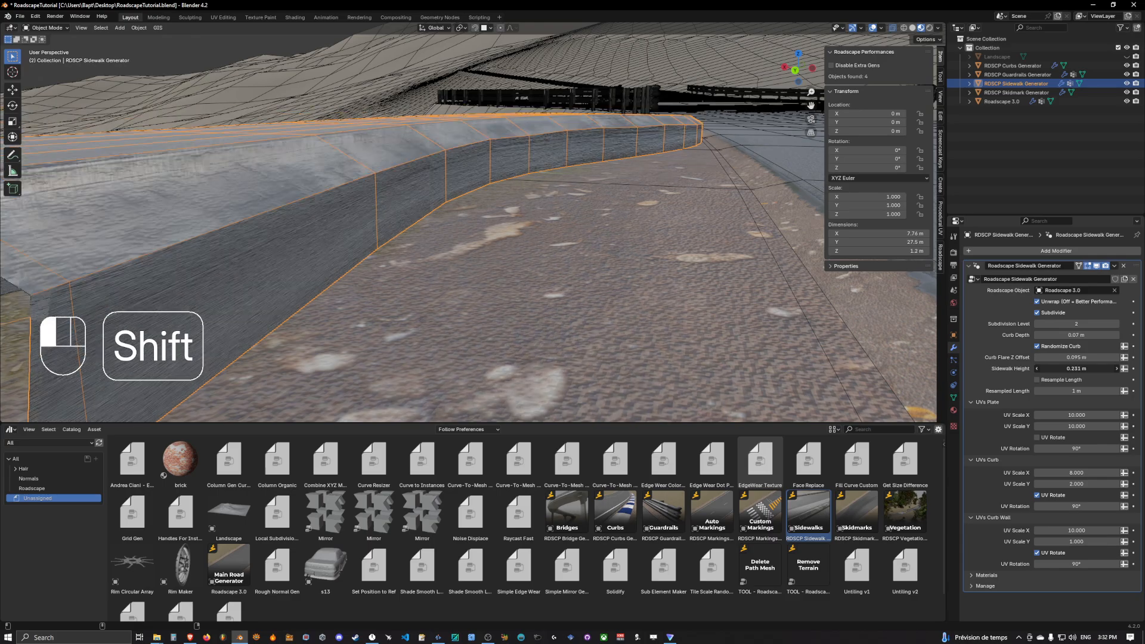
key(ctrl+z)
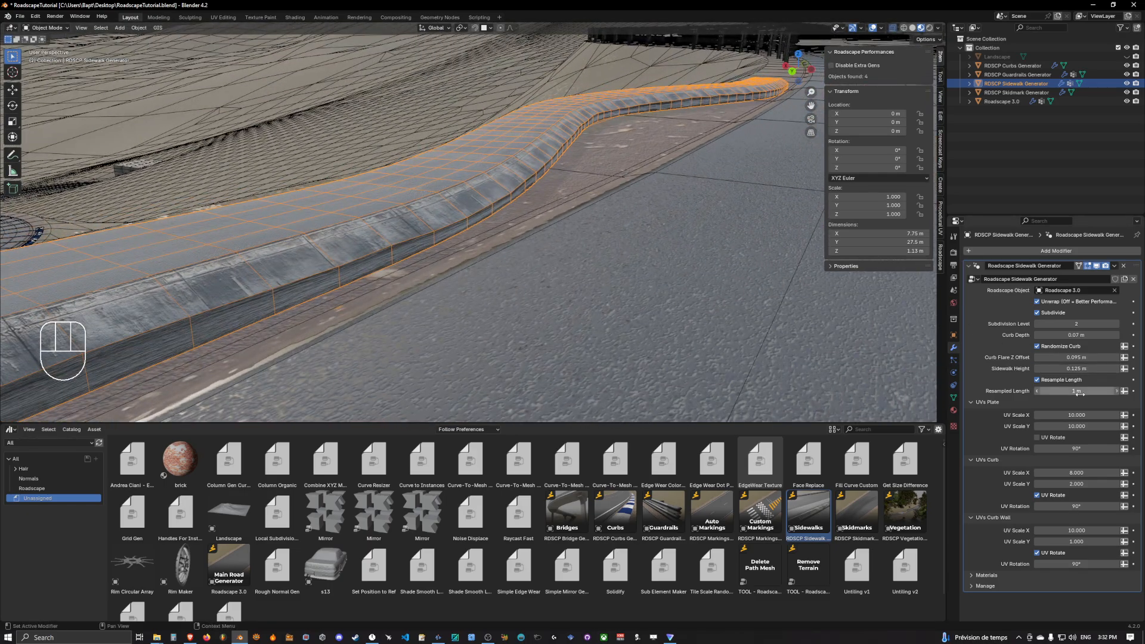
drag(1081, 391, 1074, 392)
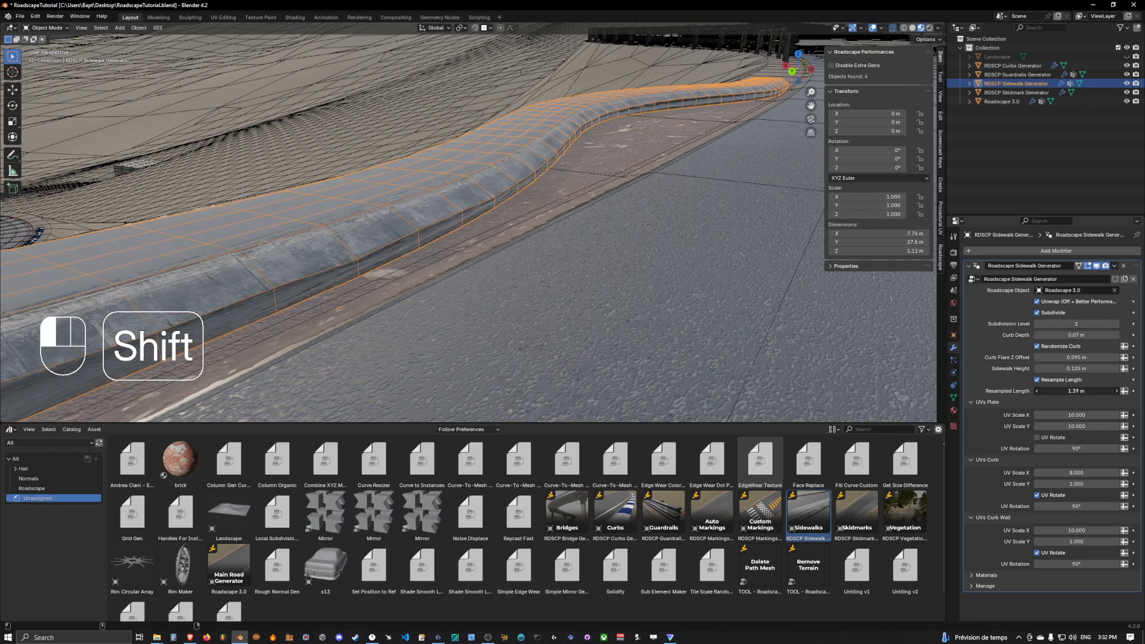
drag(1082, 392, 1059, 391)
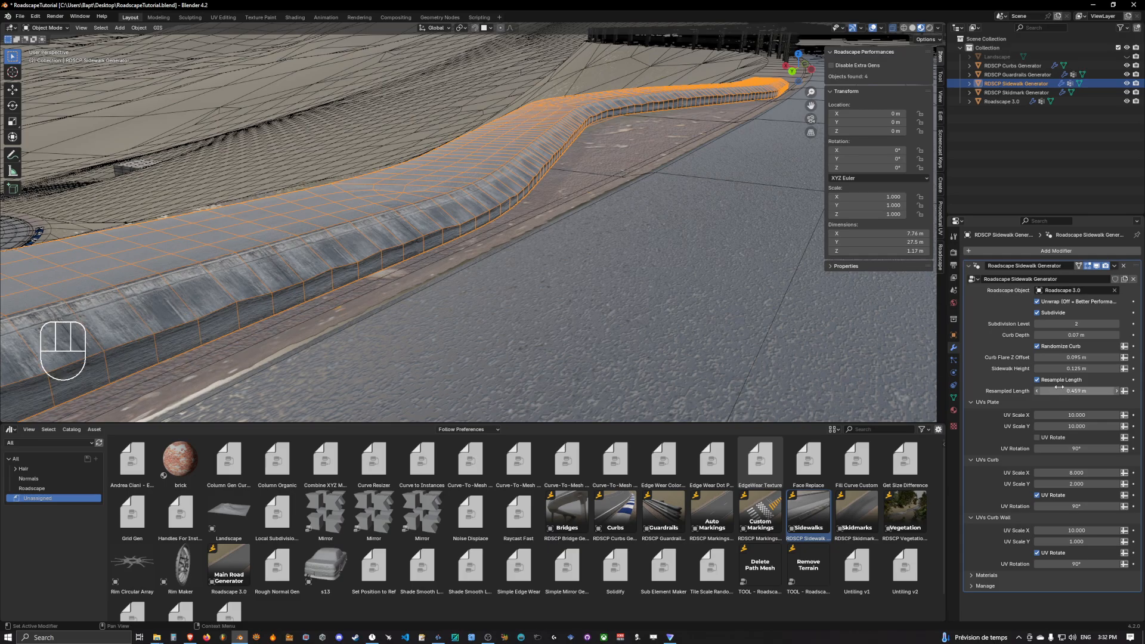
key(ctrl+z)
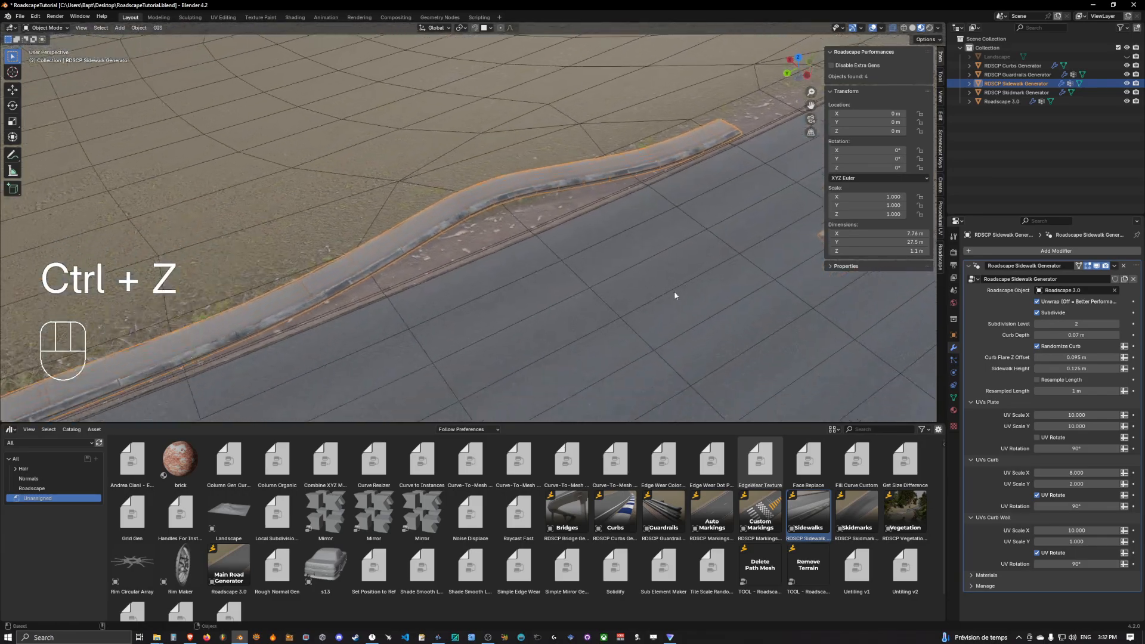
Duplicate and pull out the slab's edge to form the T intersection's perpendicular branch
key(Tab)
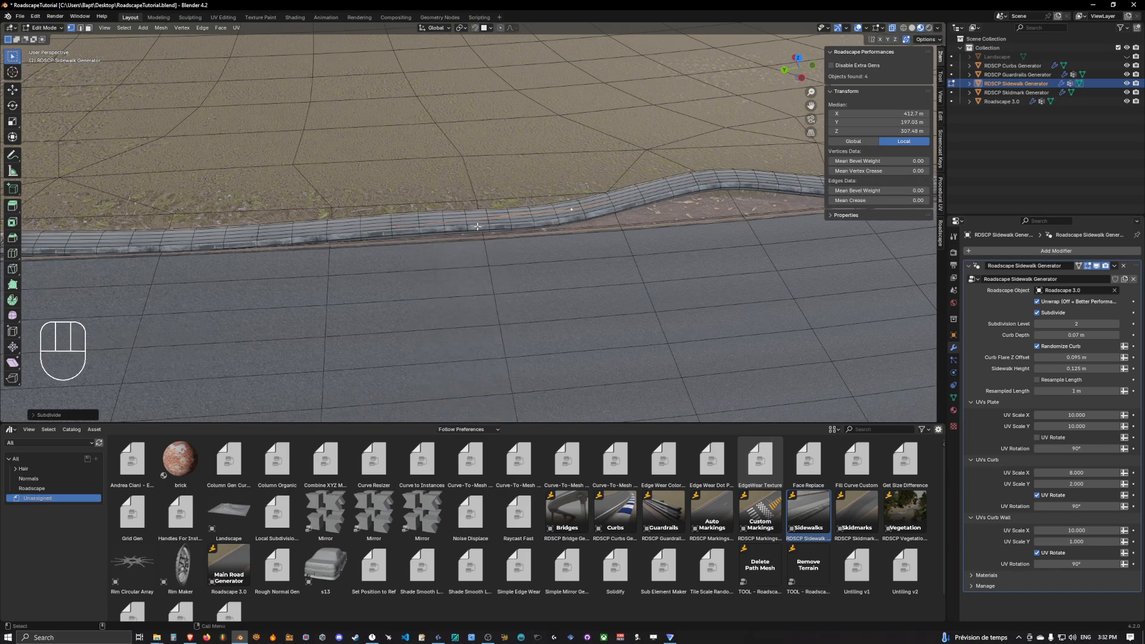
key(g)
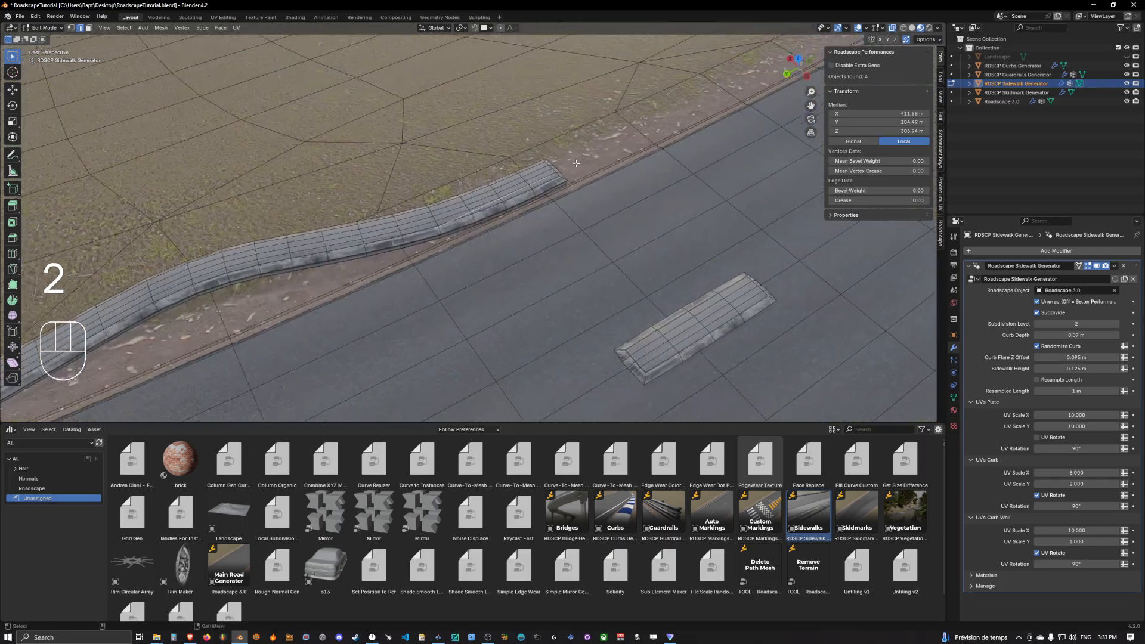
key(shift+d)
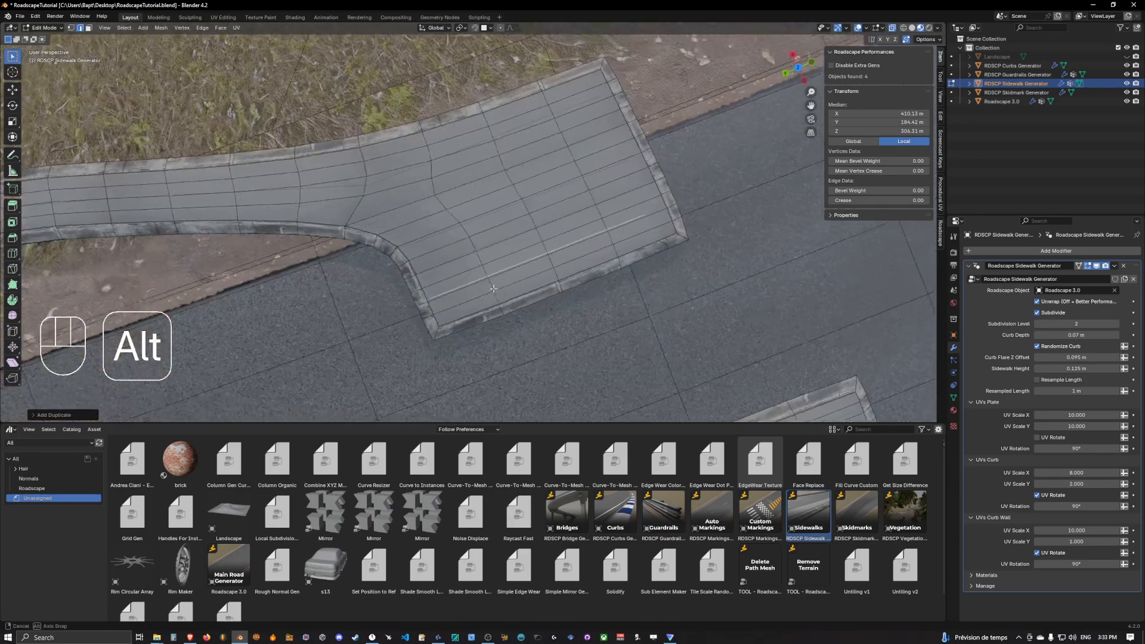
key(shift+d)
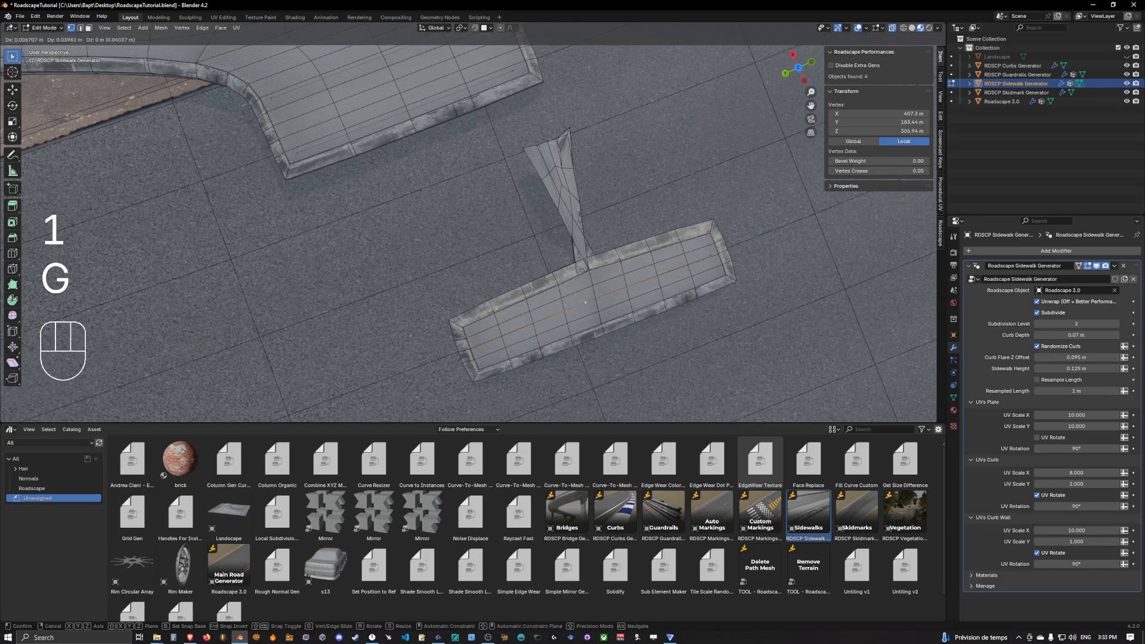
Round the branch's inner corners with vertex slides and exit to view the T-shaped piece
right_click(621, 292)
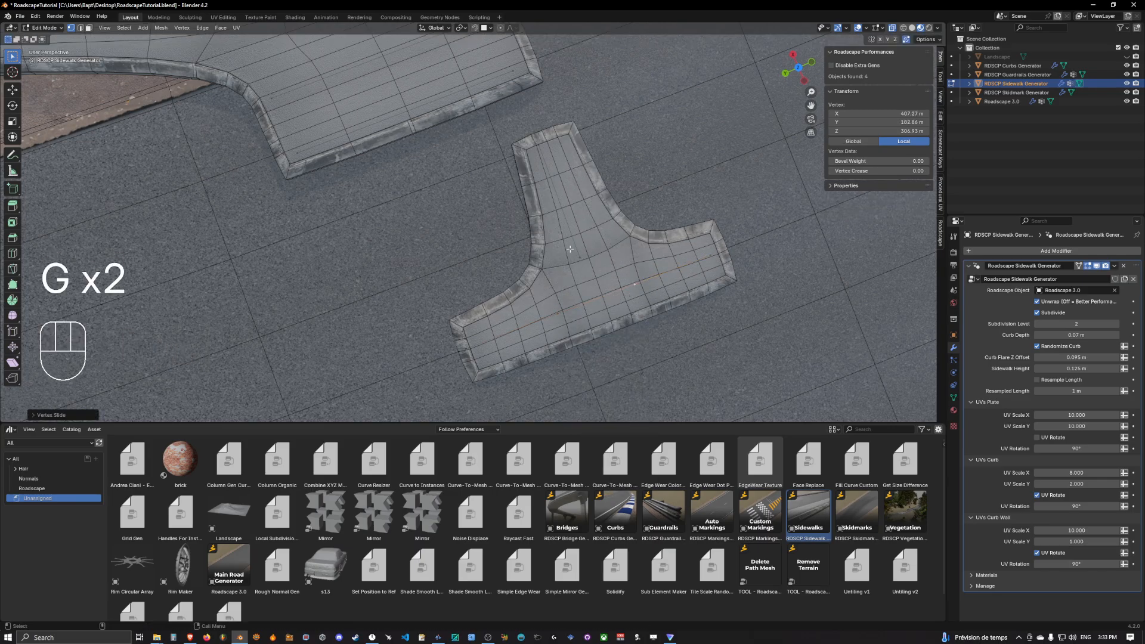
right_click(570, 248)
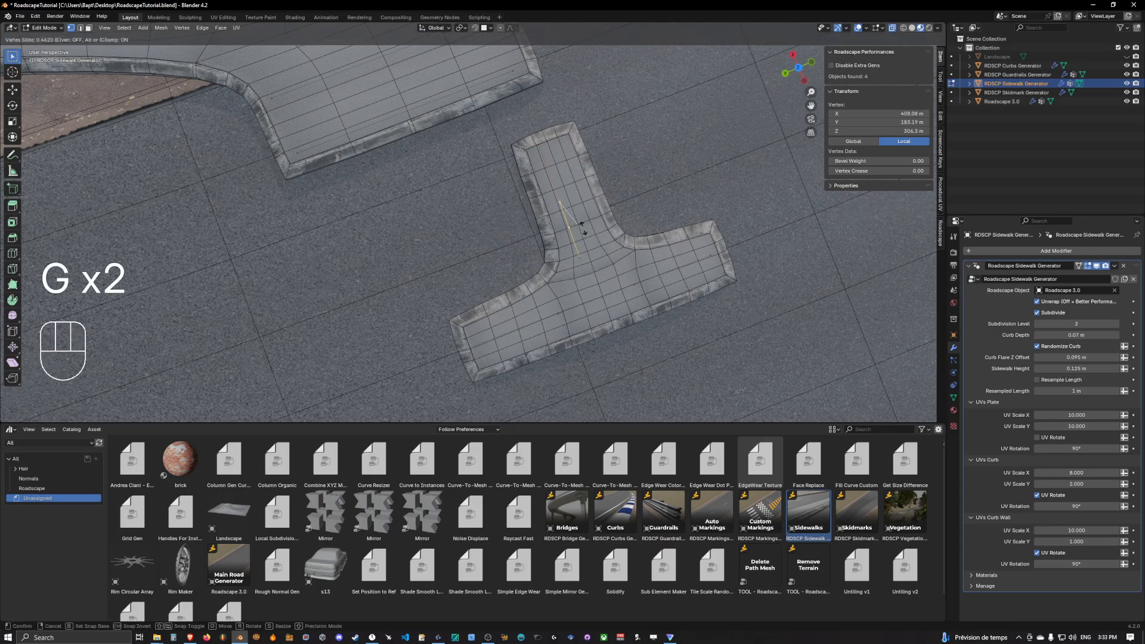
key(Tab)
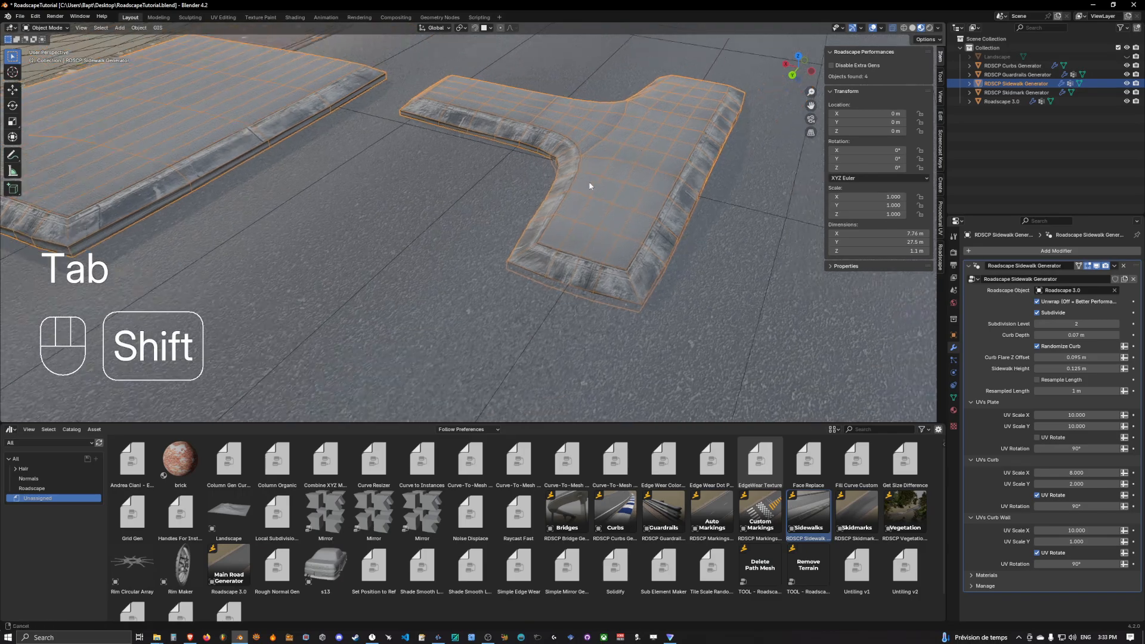